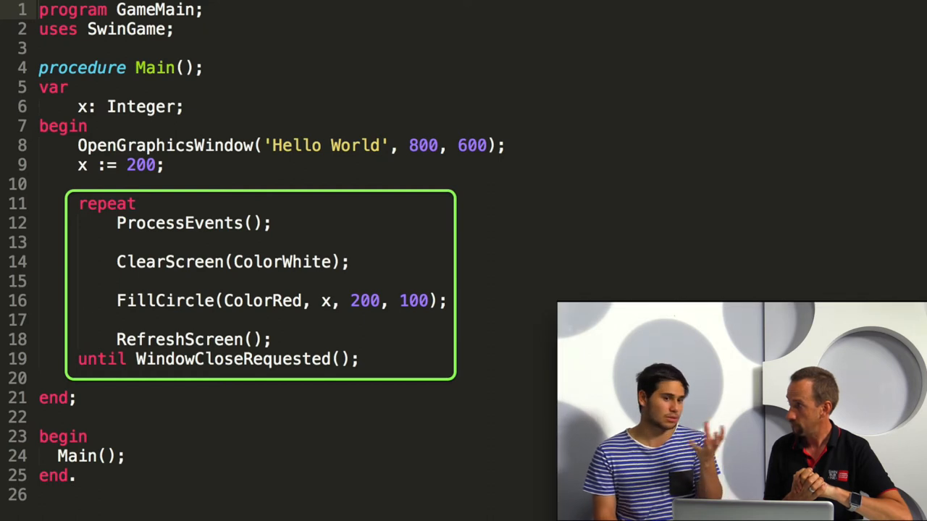
text(x := x - 1;)
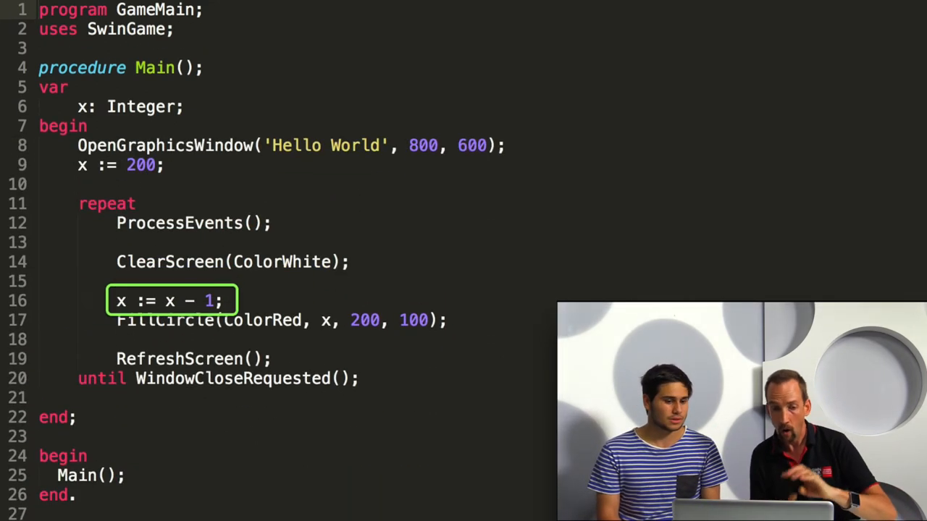